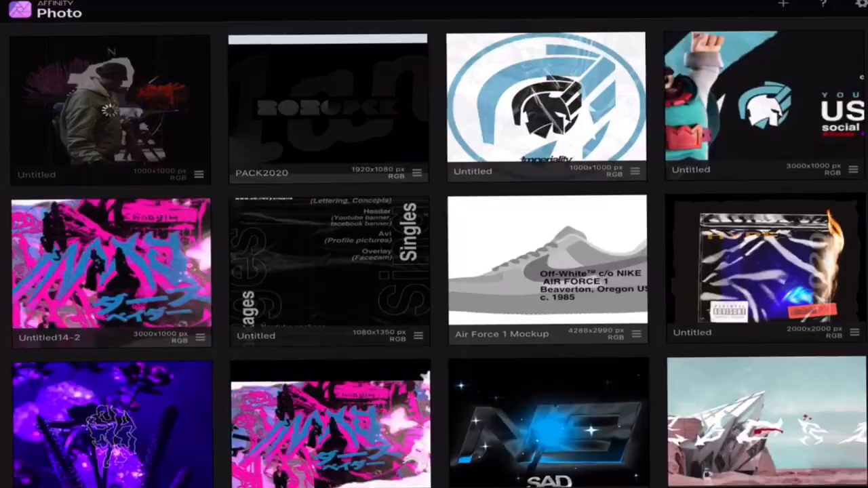
Open the NORTH collage poster document from the Affinity Photo gallery
{"action": "double_click", "coordinate": [102, 109]}
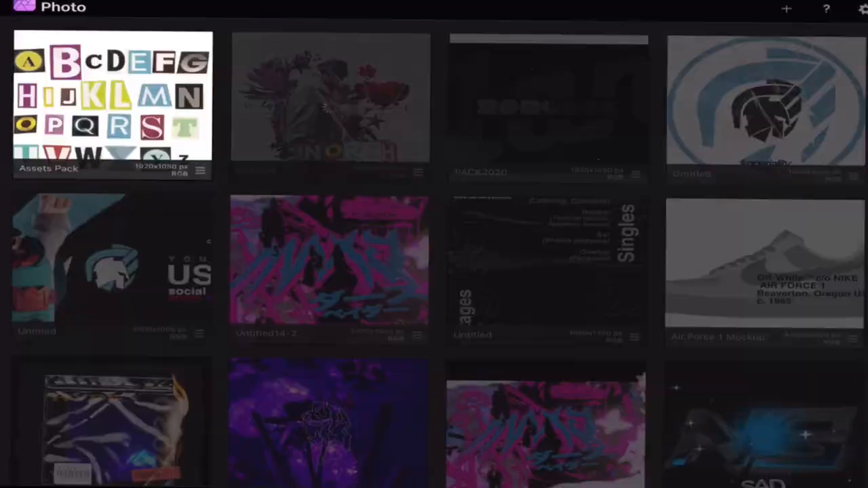
{"action": "double_click", "coordinate": [327, 105]}
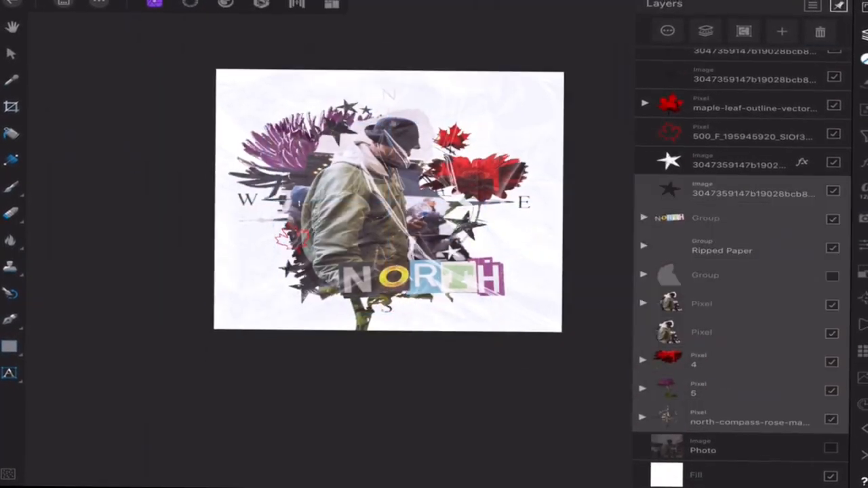